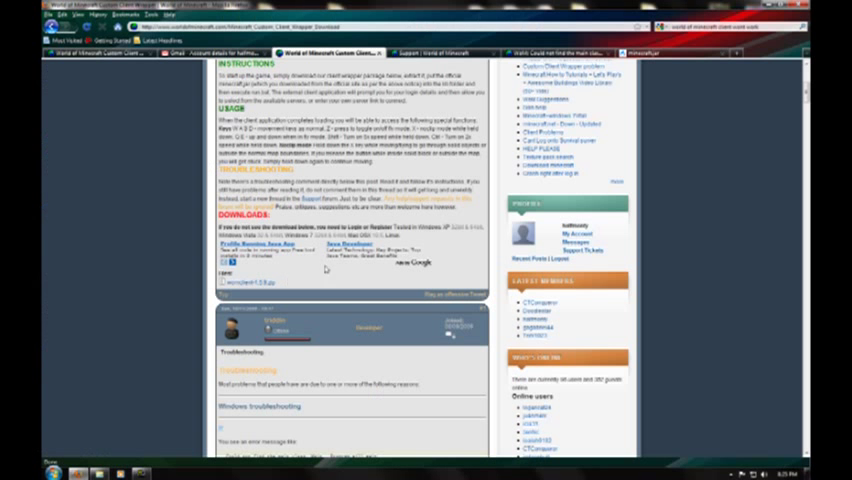
# Browse the Minecraft folder in Explorer, selecting files to view their details
pyautogui.scroll(3)
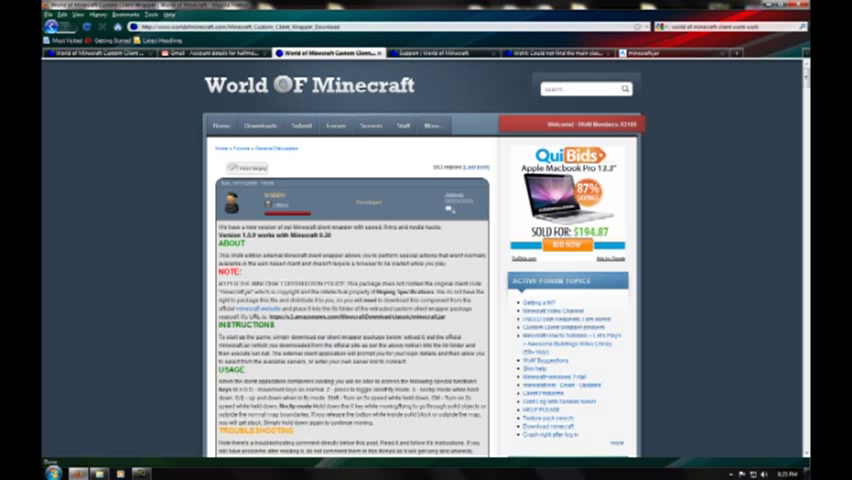
pyautogui.moveTo(240, 158)
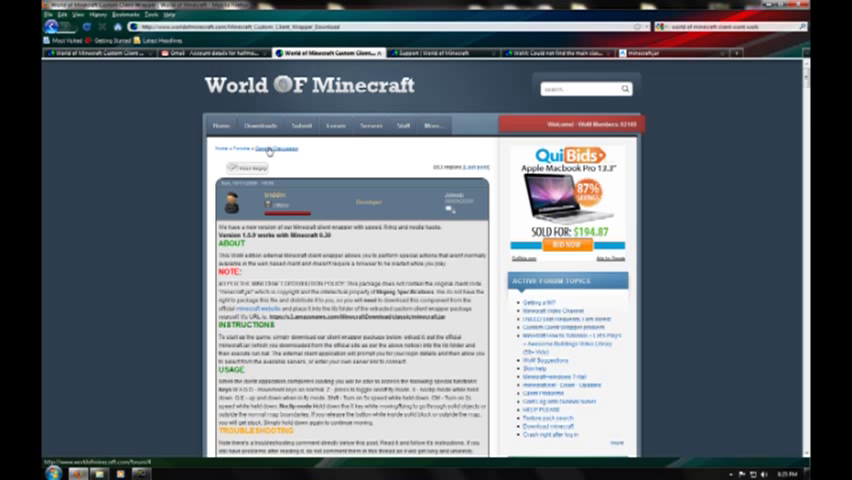
pyautogui.scroll(-3)
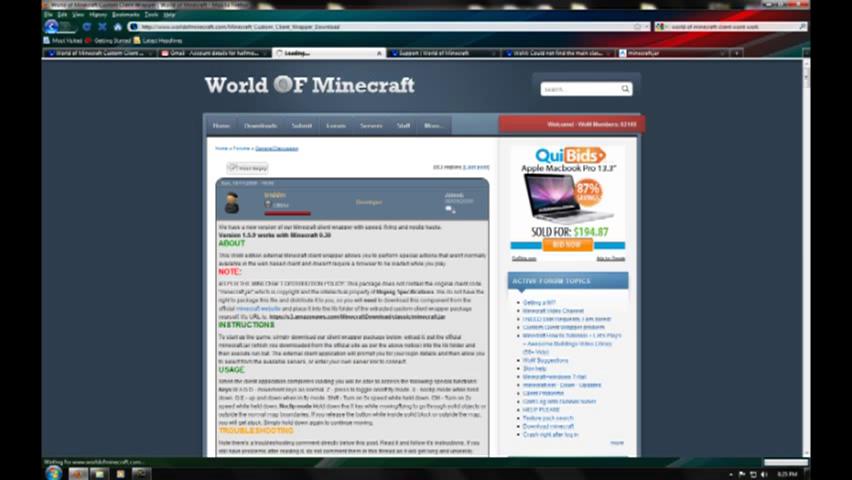
pyautogui.click(260, 126)
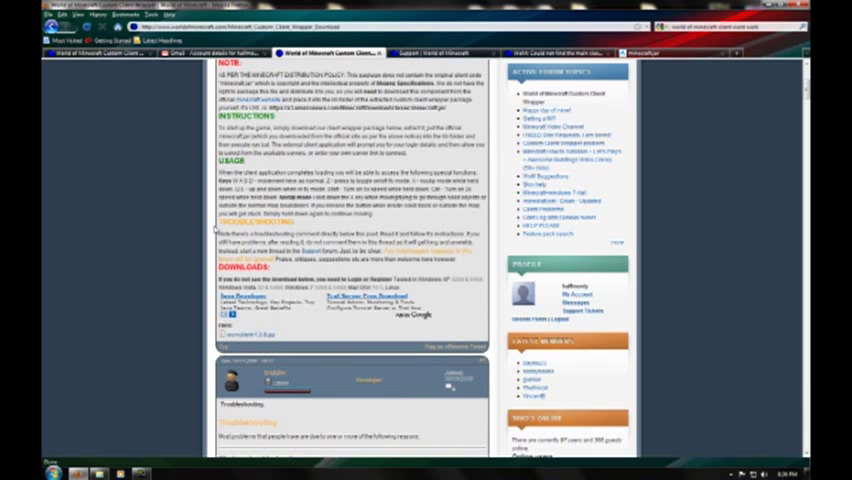
pyautogui.moveTo(250, 336)
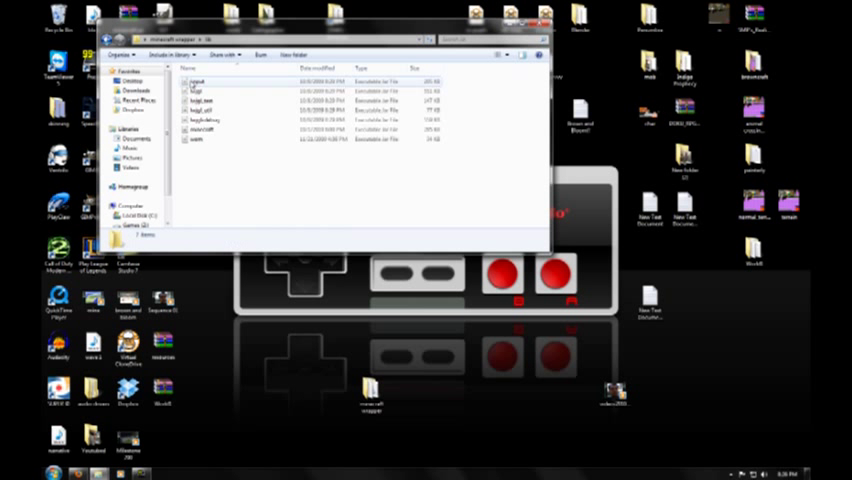
pyautogui.click(204, 128)
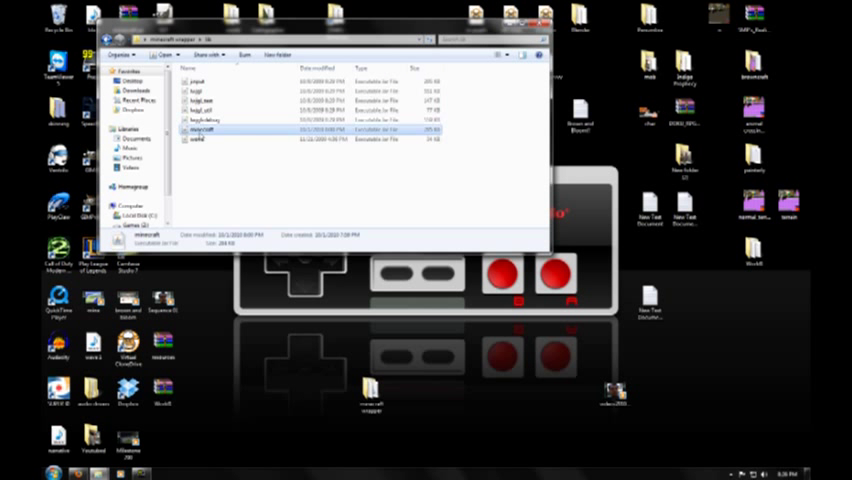
pyautogui.moveTo(200, 140)
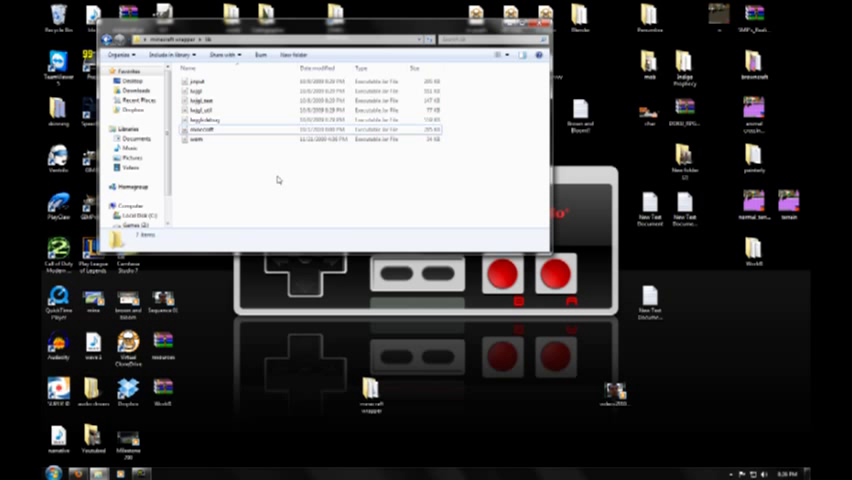
pyautogui.moveTo(322, 192)
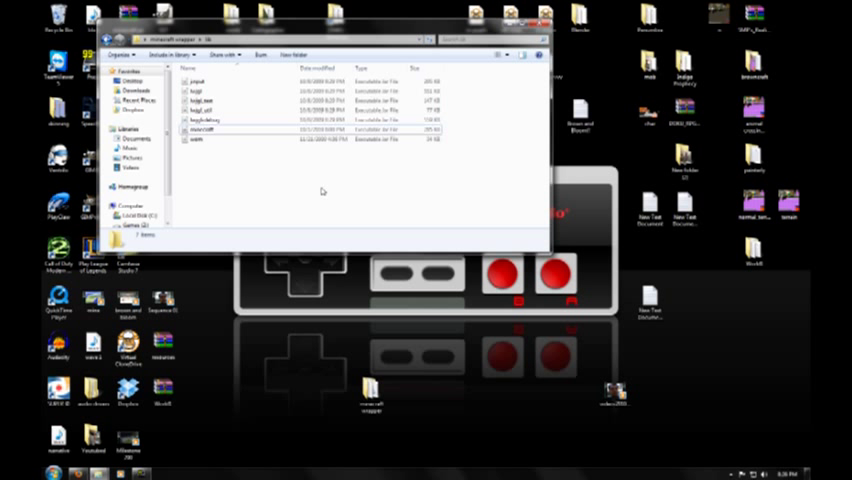
pyautogui.moveTo(230, 164)
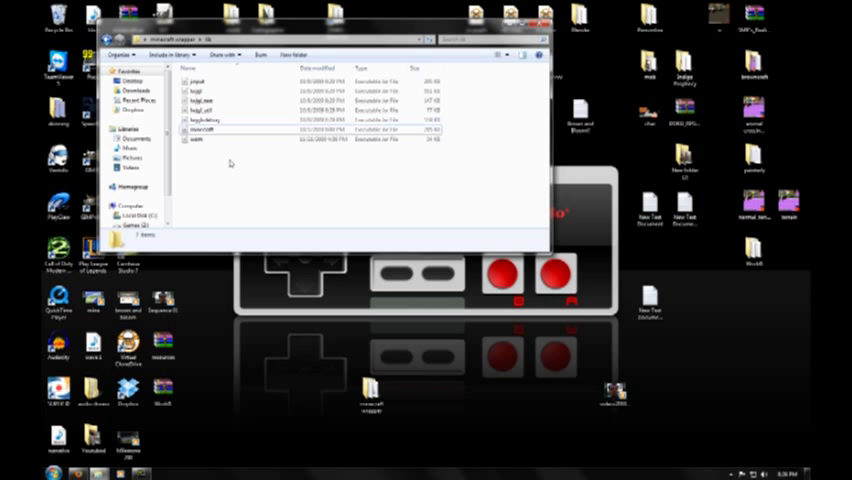
pyautogui.click(200, 92)
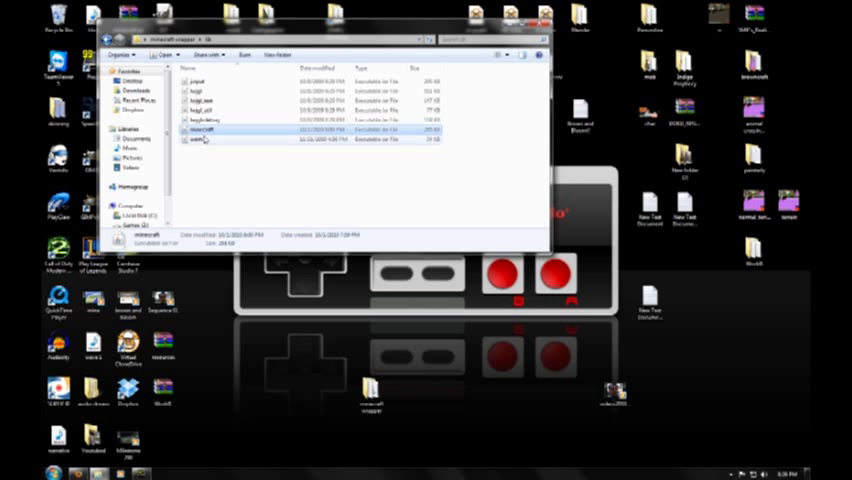
pyautogui.click(200, 140)
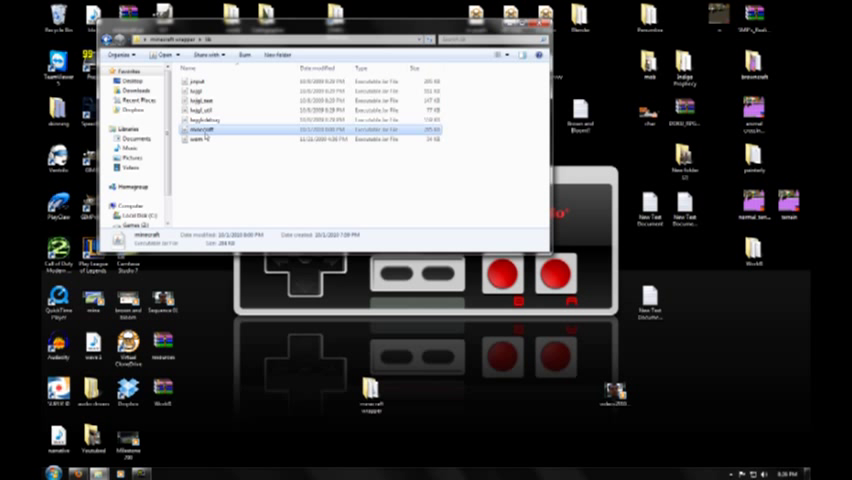
pyautogui.moveTo(236, 142)
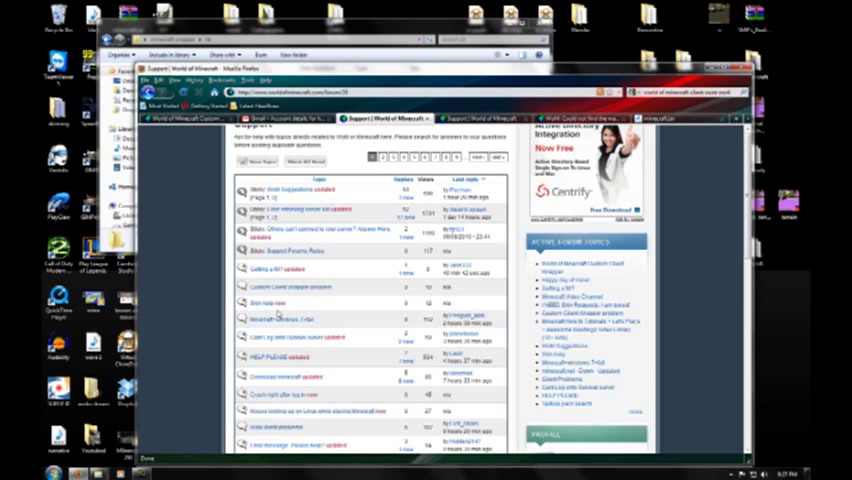
# Scroll down the World of Minecraft Support forum topic list in the browser
pyautogui.scroll(-3)
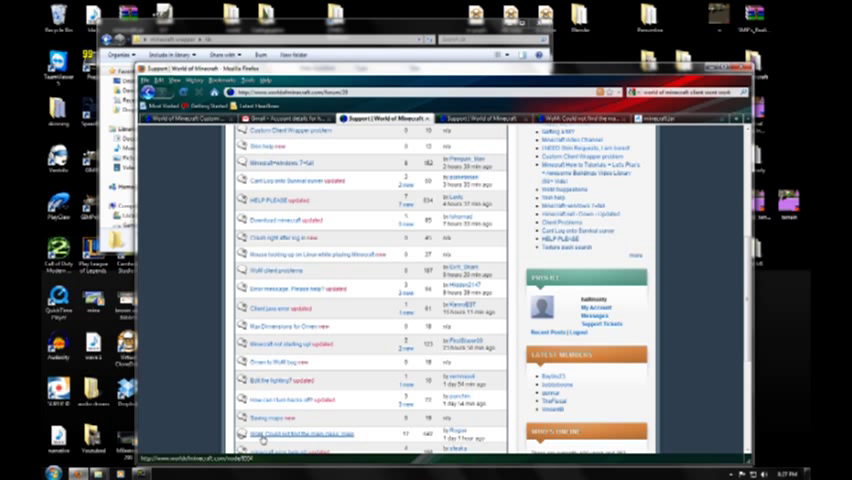
pyautogui.scroll(-3)
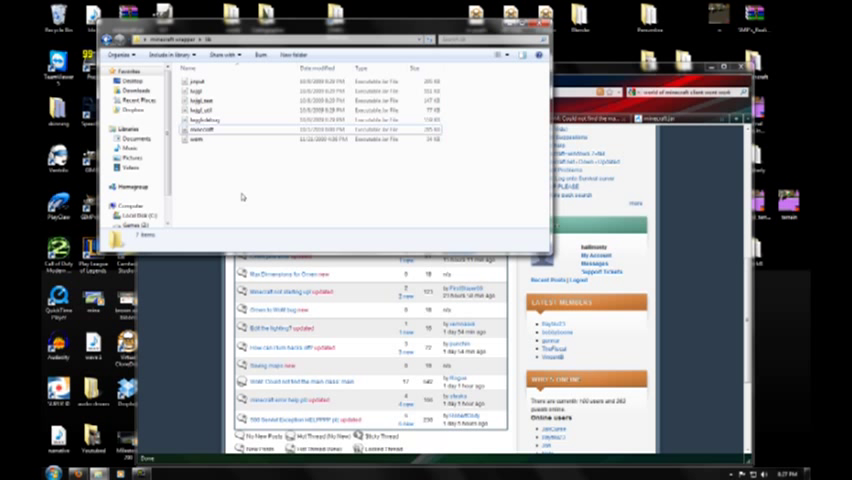
pyautogui.moveTo(224, 188)
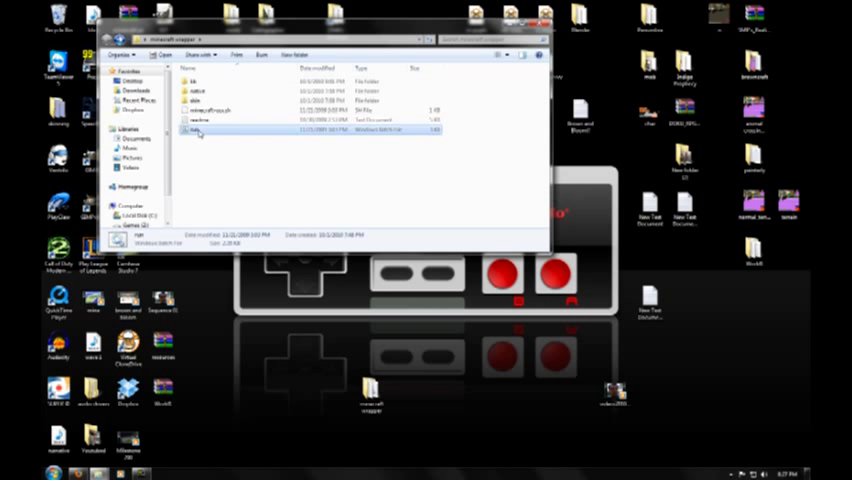
# Launch the custom World of Minecraft client wrapper from the Minecraft folder
pyautogui.doubleClick(186, 130)
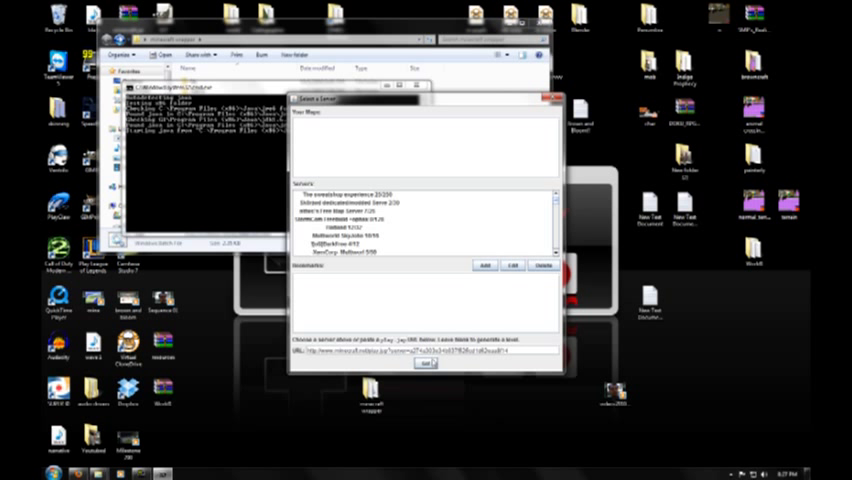
pyautogui.moveTo(396, 364)
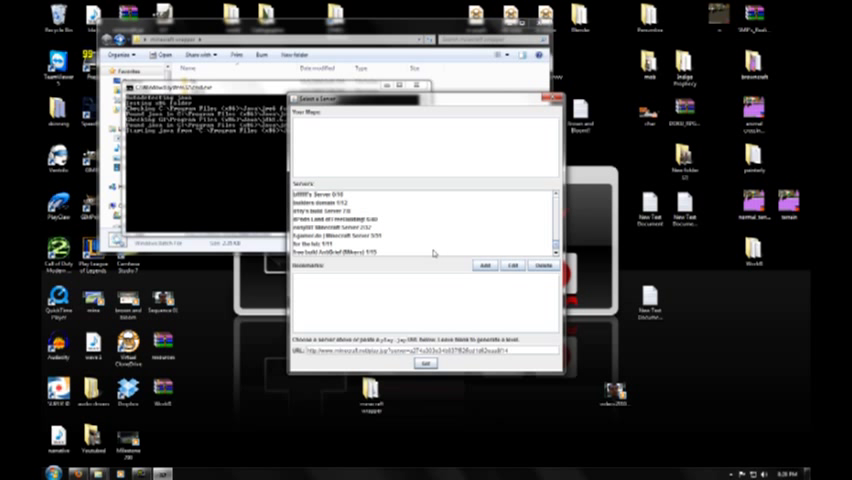
# Scroll the Select a Server list and connect to the creative server
pyautogui.scroll(-3)
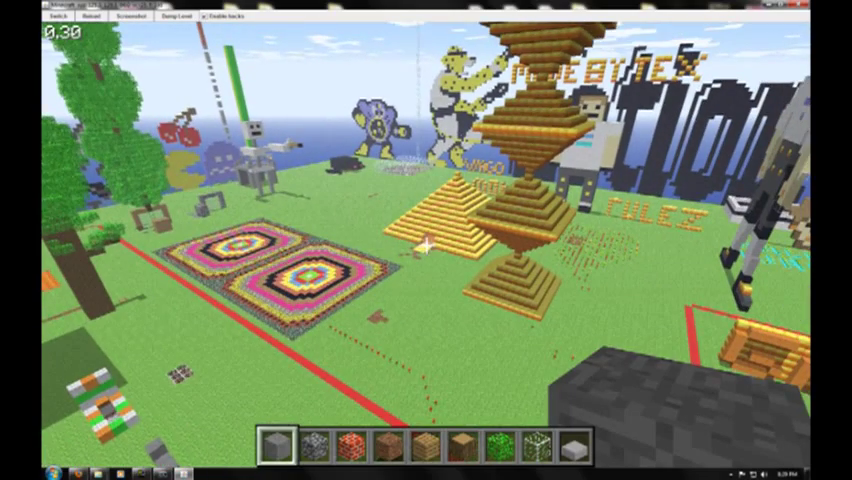
# Fly around the builds, send the chat message 'sweet', then bring up the game menu
pyautogui.write('sweet')
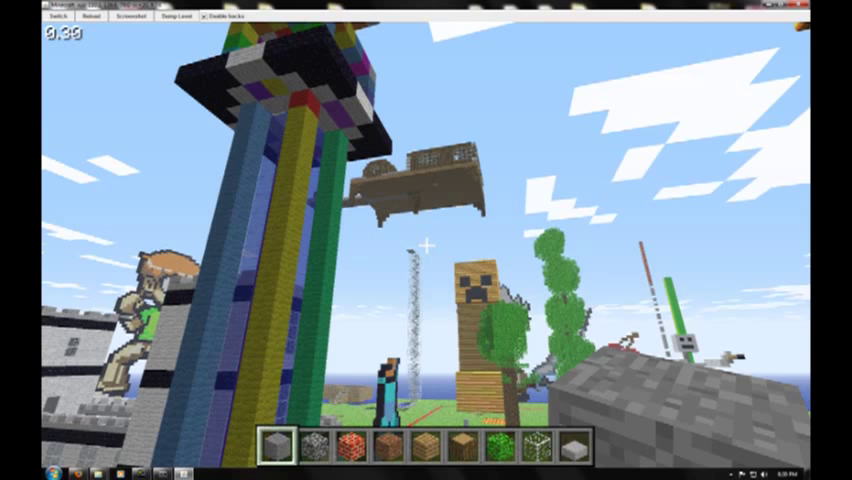
pyautogui.press('Escape')
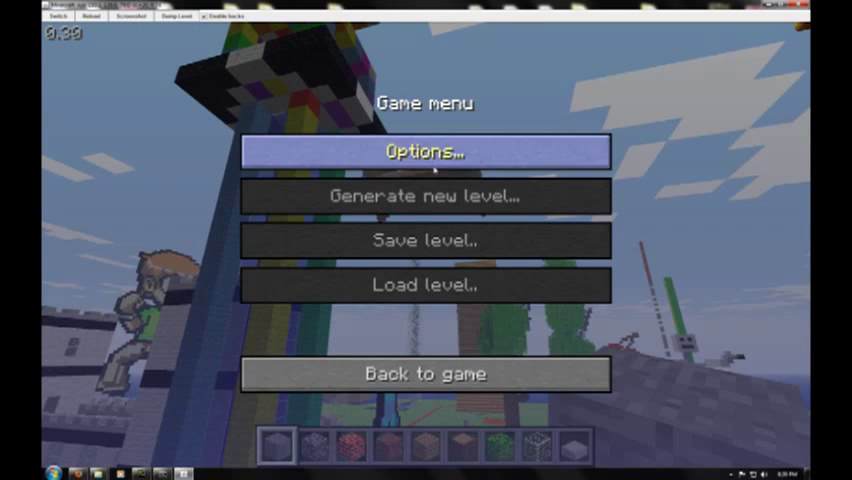